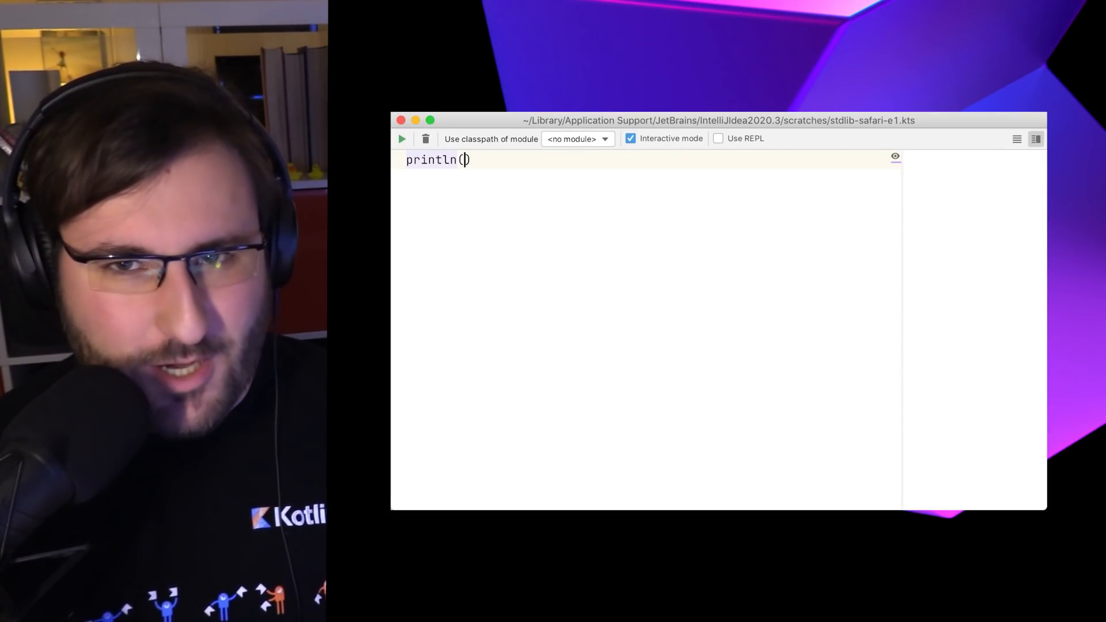
# Print "Hello, World!", greet $name in a template and print name.count().
pyautogui.write('"Hello, World"')
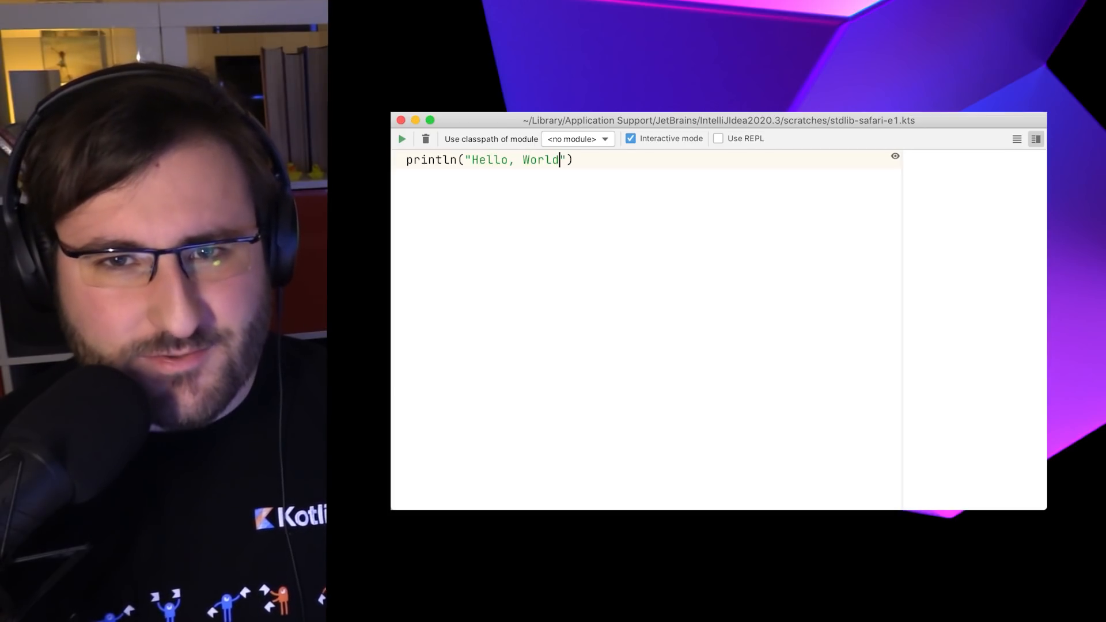
pyautogui.write('!')
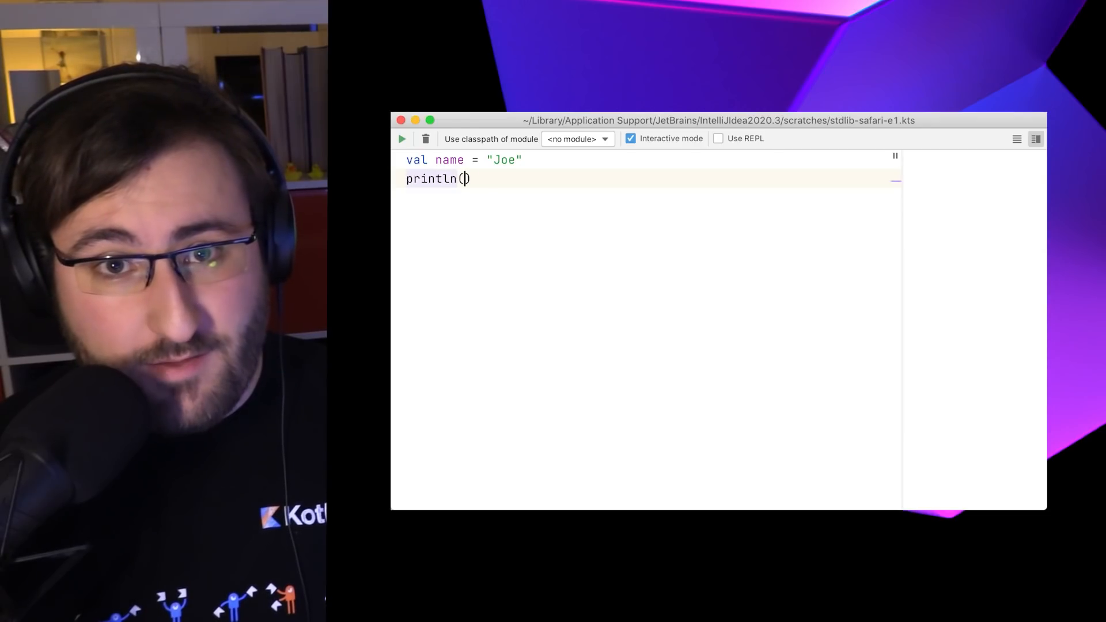
pyautogui.write('"Hello, $name"')
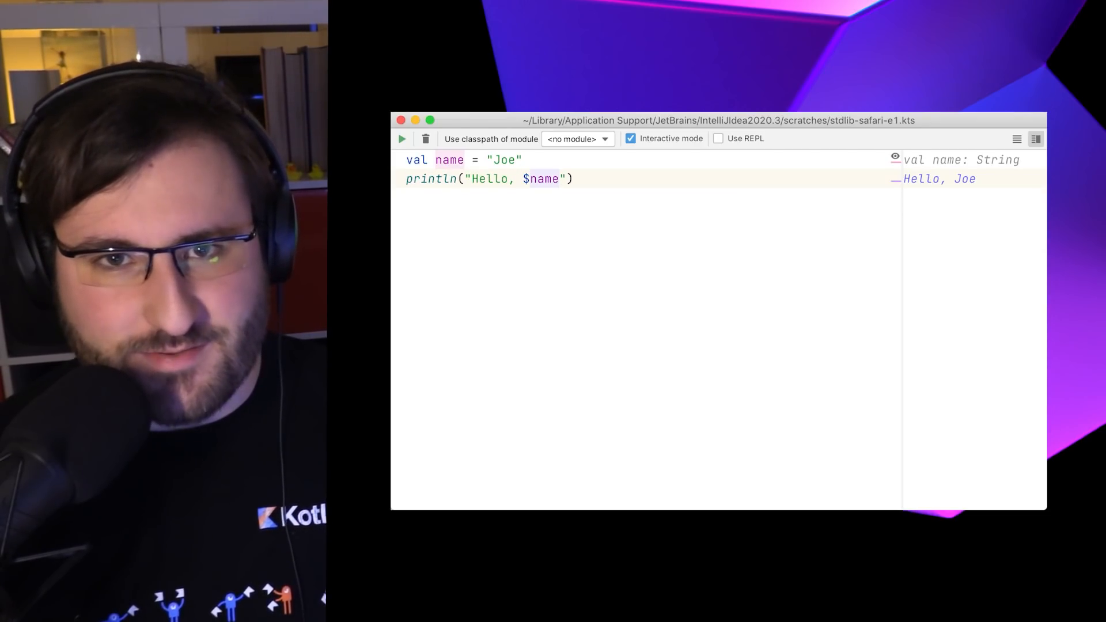
pyautogui.write('println("Your name is')
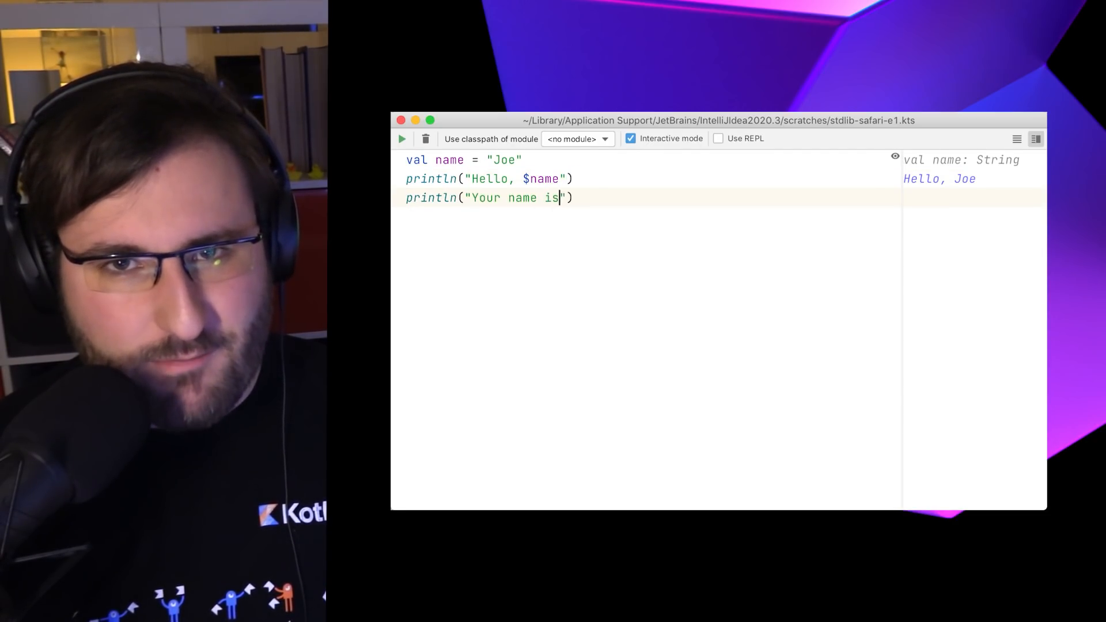
pyautogui.write('$name.count()} long!')
pyautogui.write('The "Know')
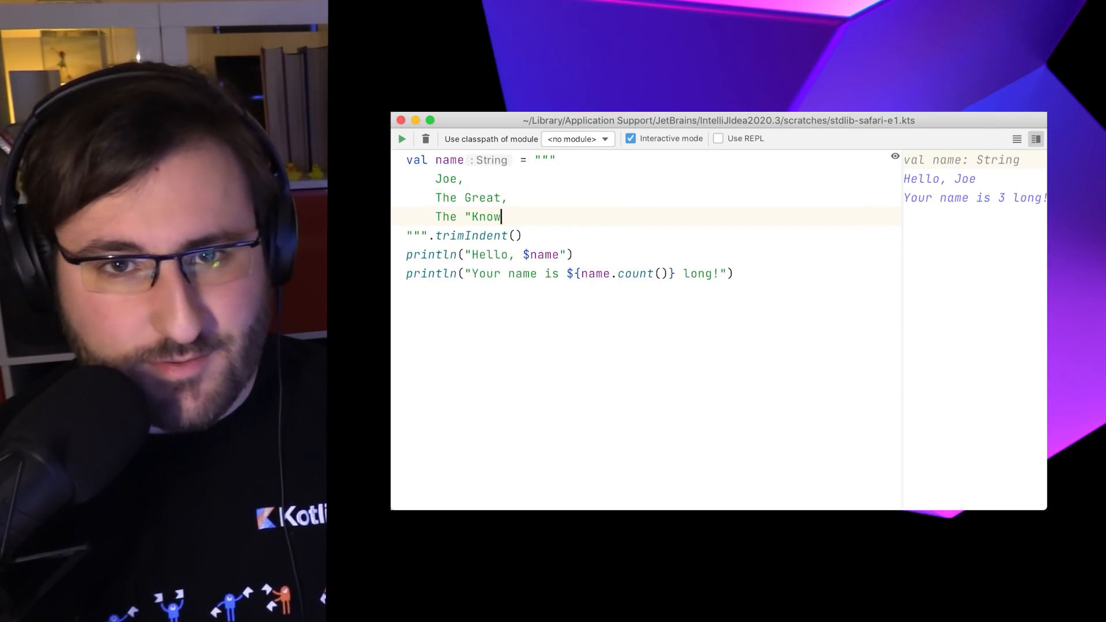
# Finish the multi-line name string and begin declaring val myJson.
pyautogui.write('ledgeable"')
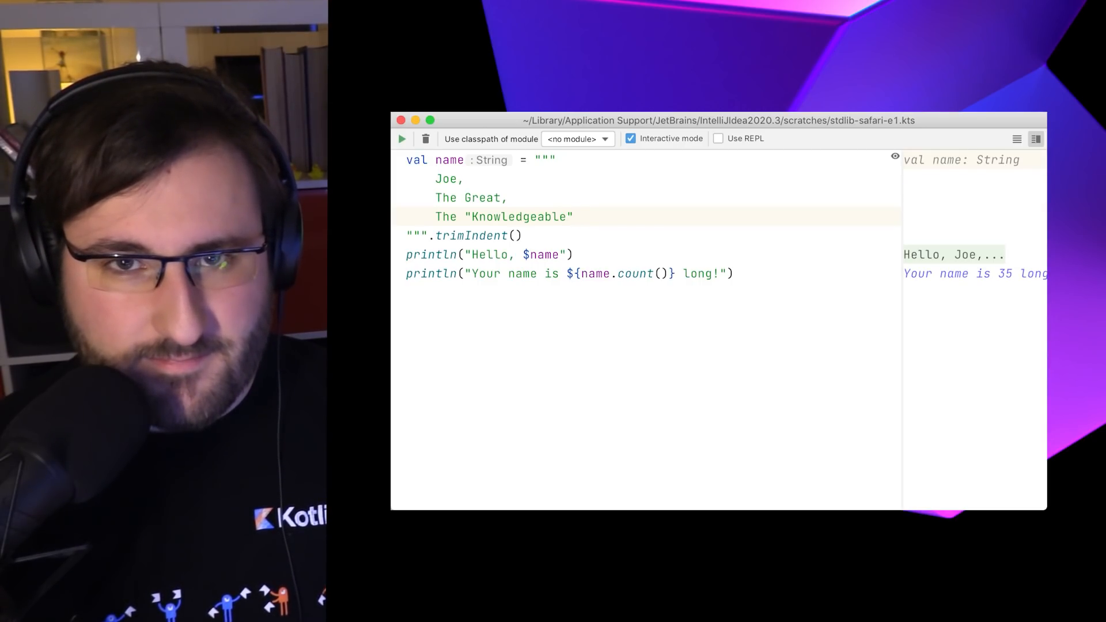
pyautogui.write('val myJso')
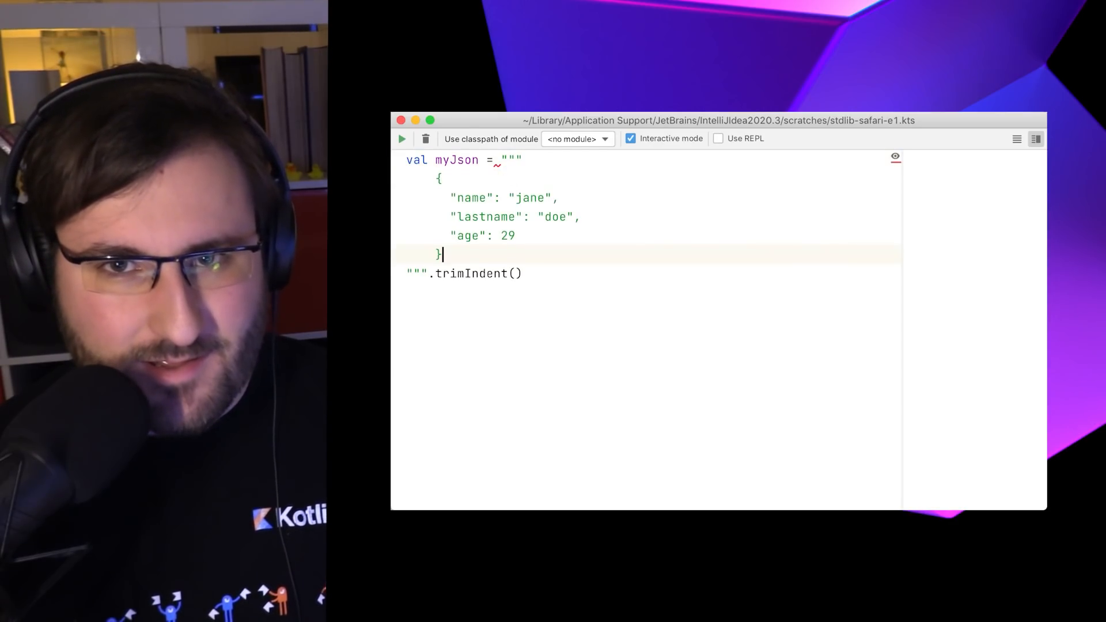
# Add println(myJson) after the trimIndent JSON string with name, lastname and age.
pyautogui.write('println(myJson')
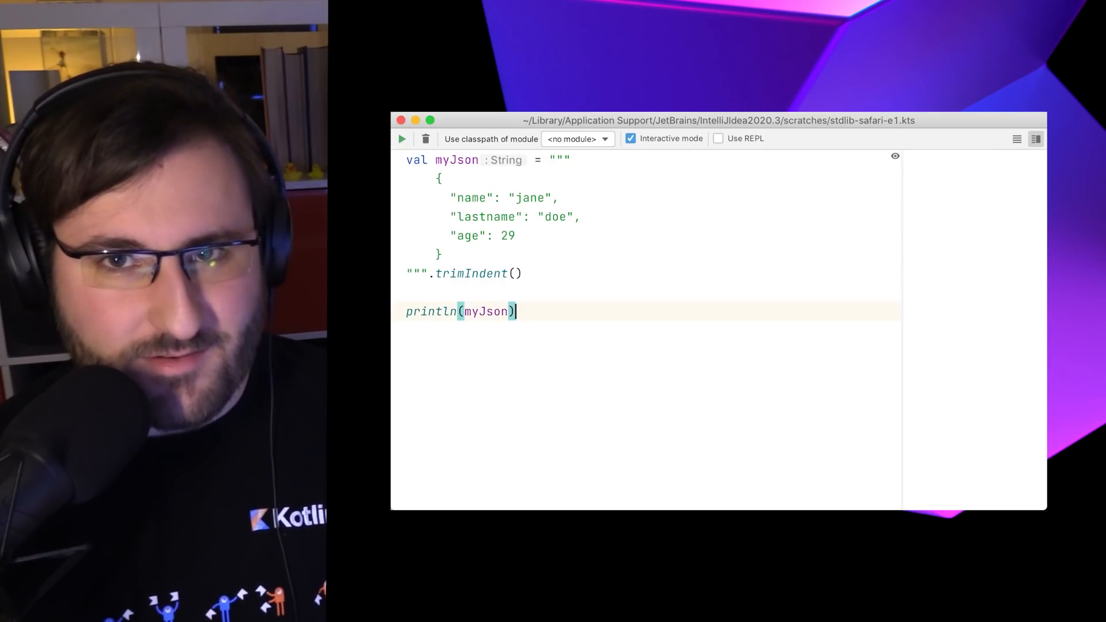
pyautogui.click(401, 138)
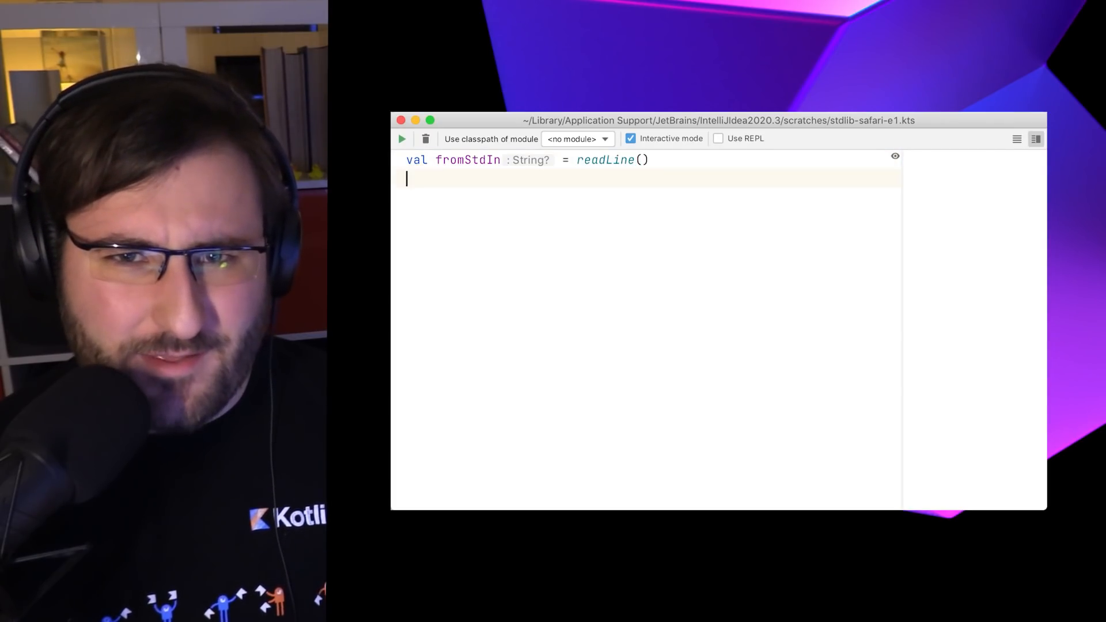
# Declare val fromFile = File("input.txt").readText().
pyautogui.write('val fromFile')
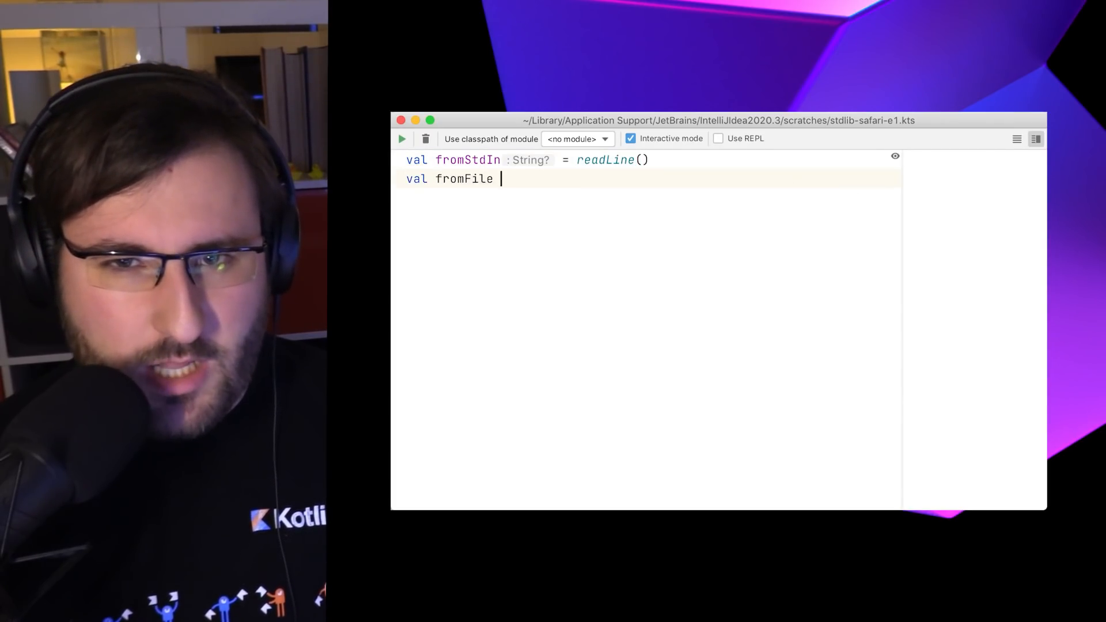
pyautogui.write('= File("input.txt").rea')
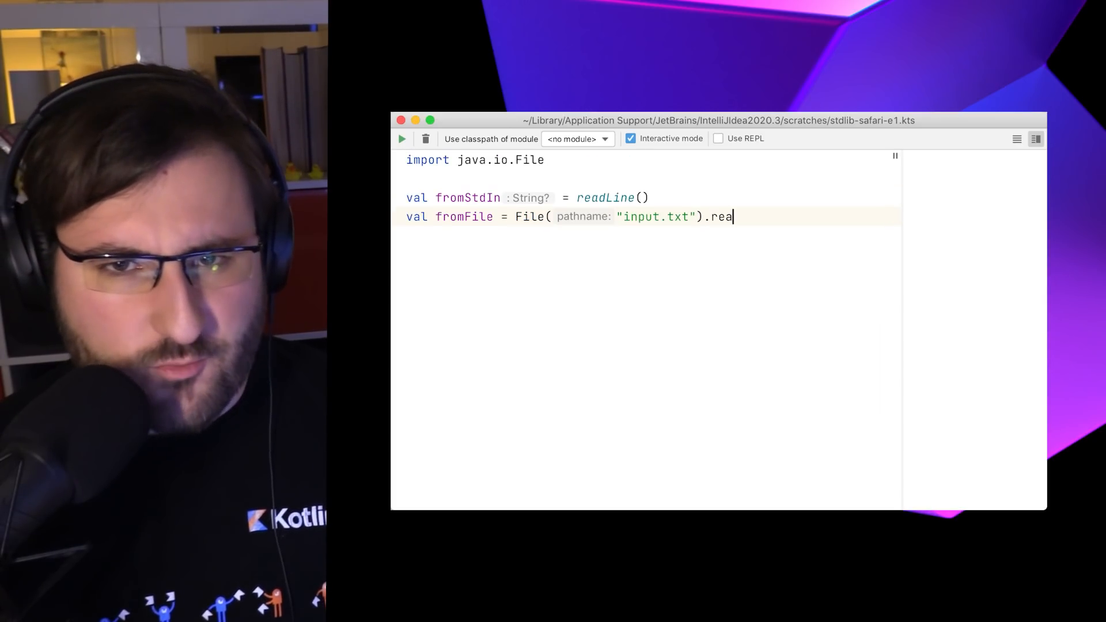
pyautogui.write('dText()')
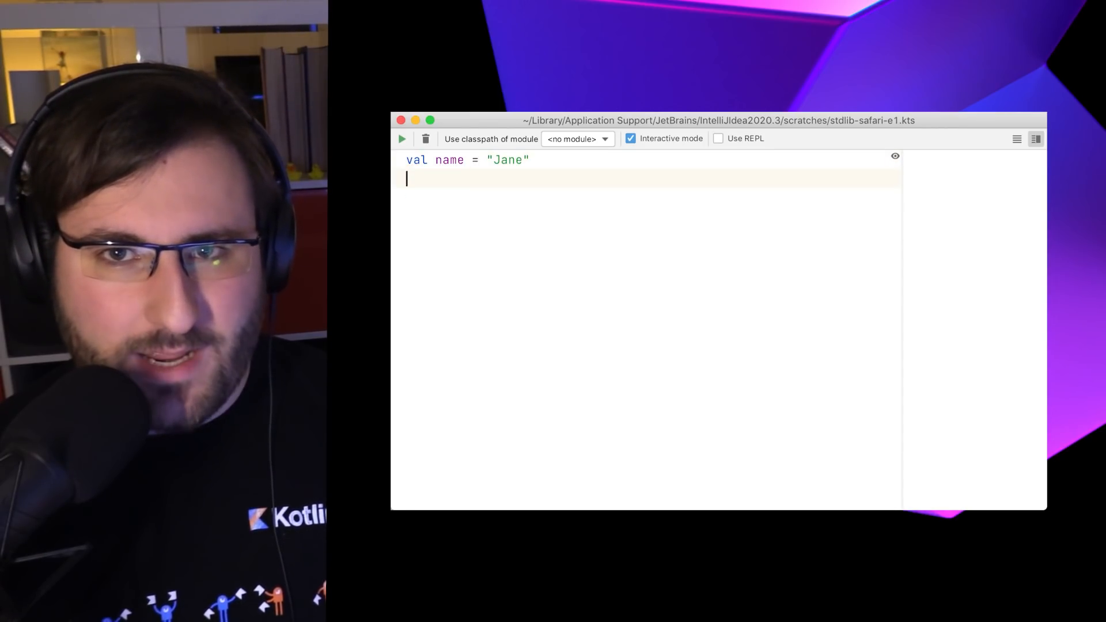
# Build myString with buildString repeating append("Hello, ") and append(name) ten times.
pyautogui.write('val myString = buildString {')
pyautogui.write('repeat(10) {')
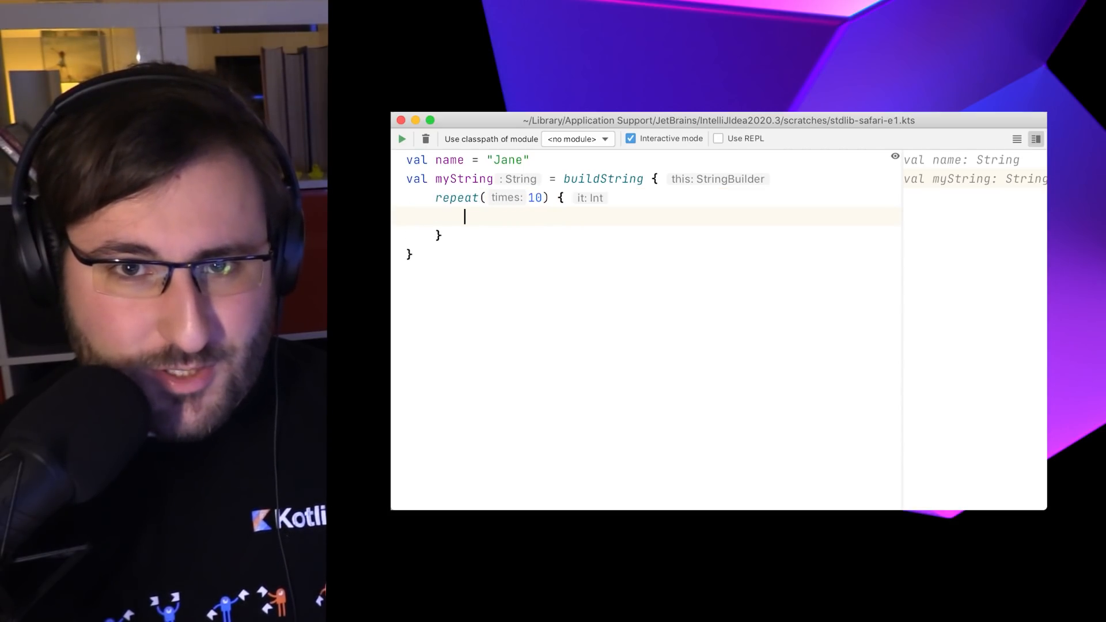
pyautogui.write('append("Hello, ")')
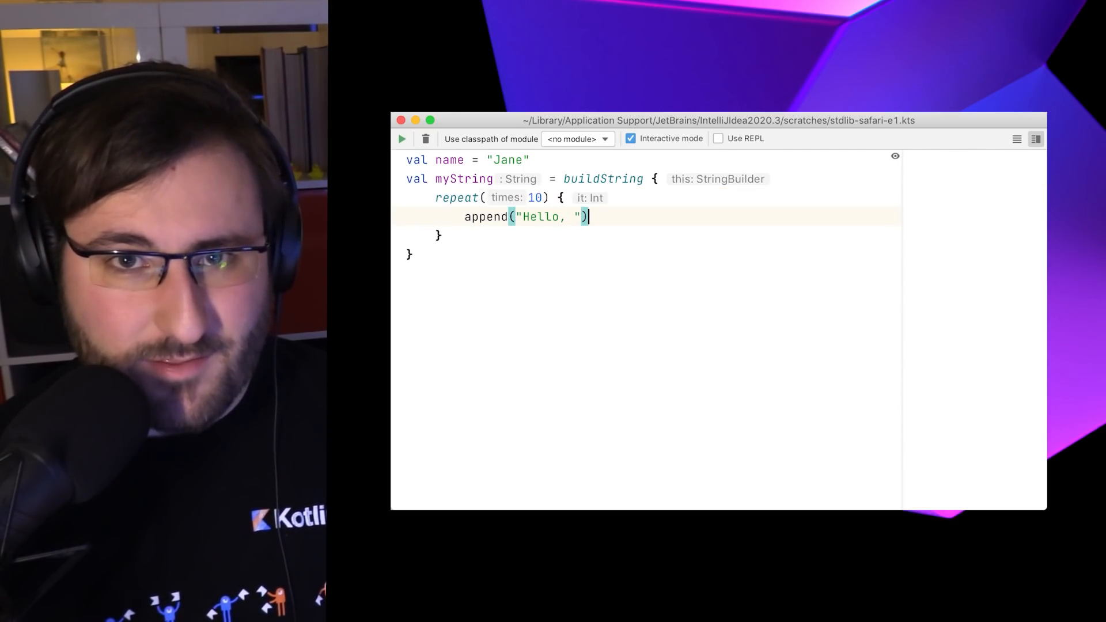
pyautogui.write('append(name)')
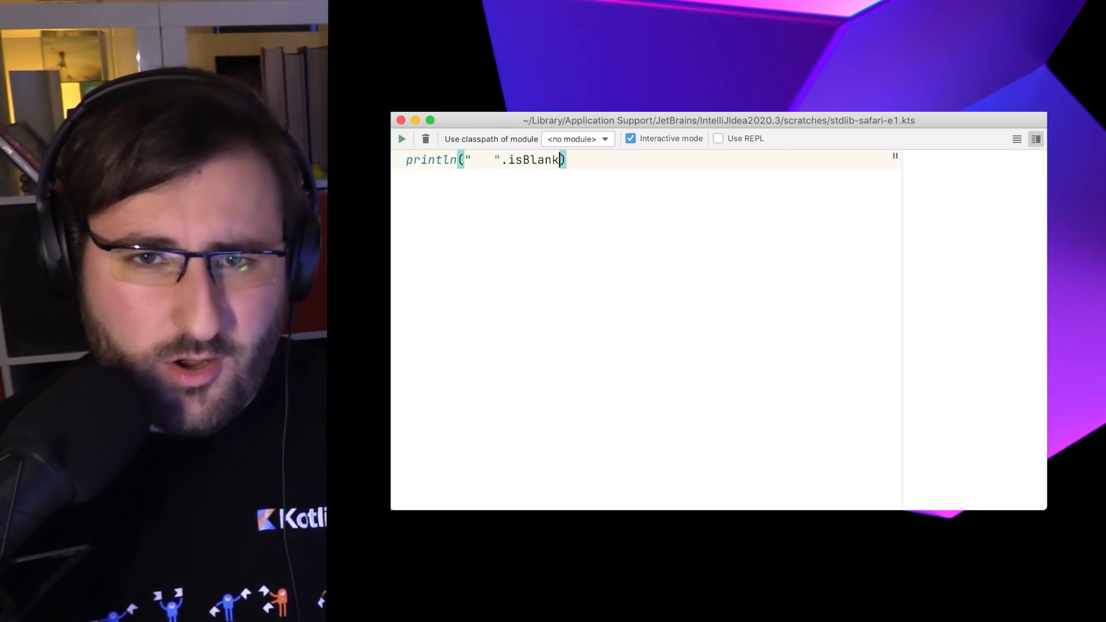
# Print isBlank checks on whitespace-only strings.
pyautogui.write('()')
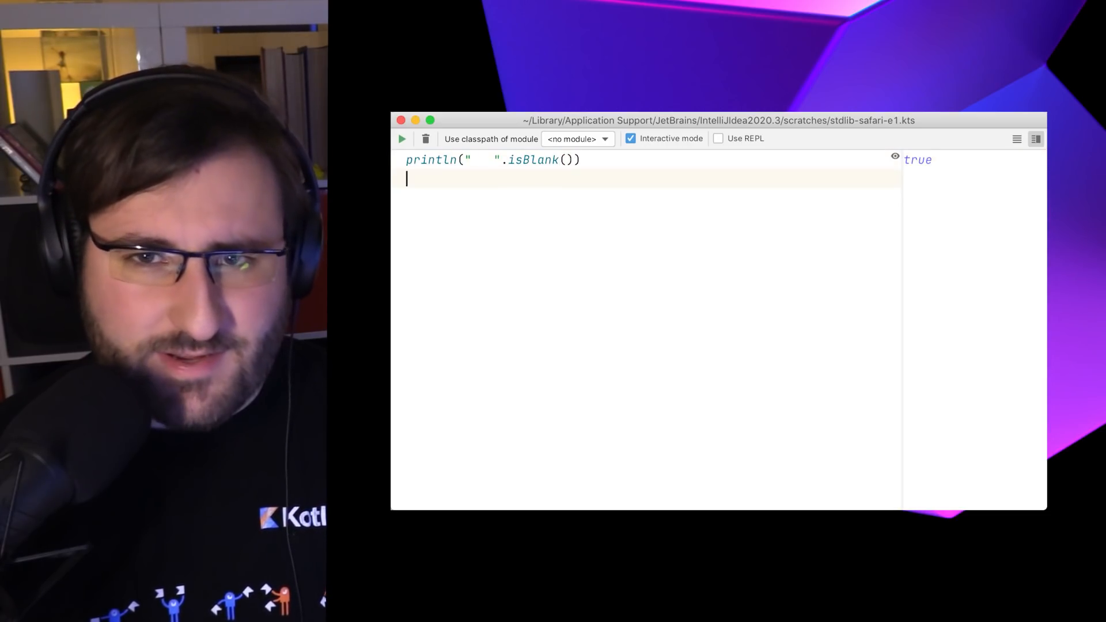
pyautogui.write('println("".isEmpty')
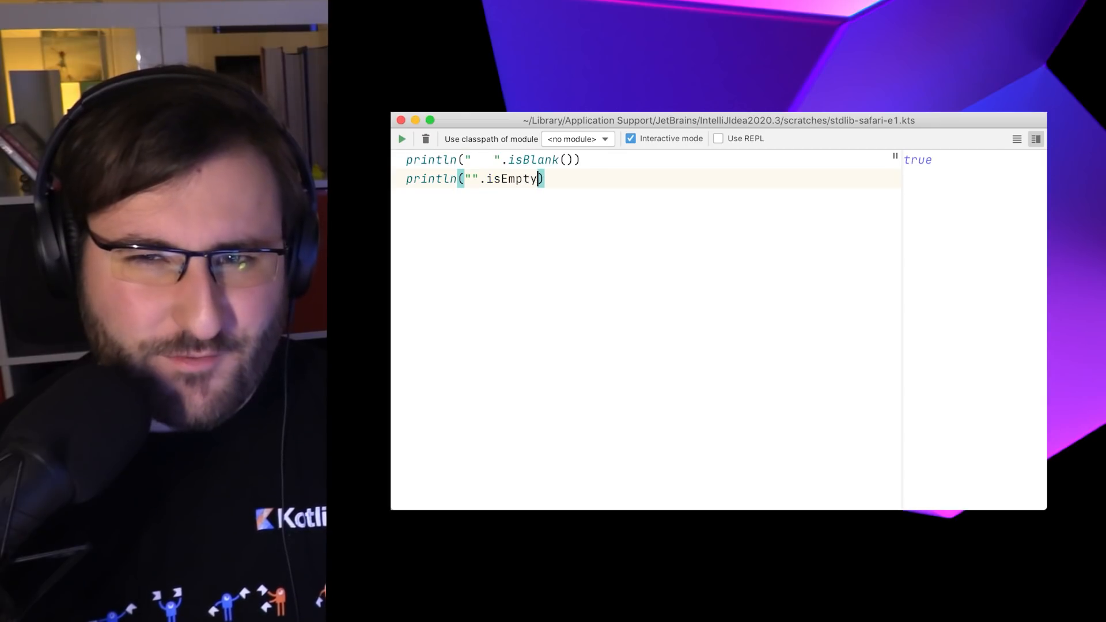
pyautogui.write('()')
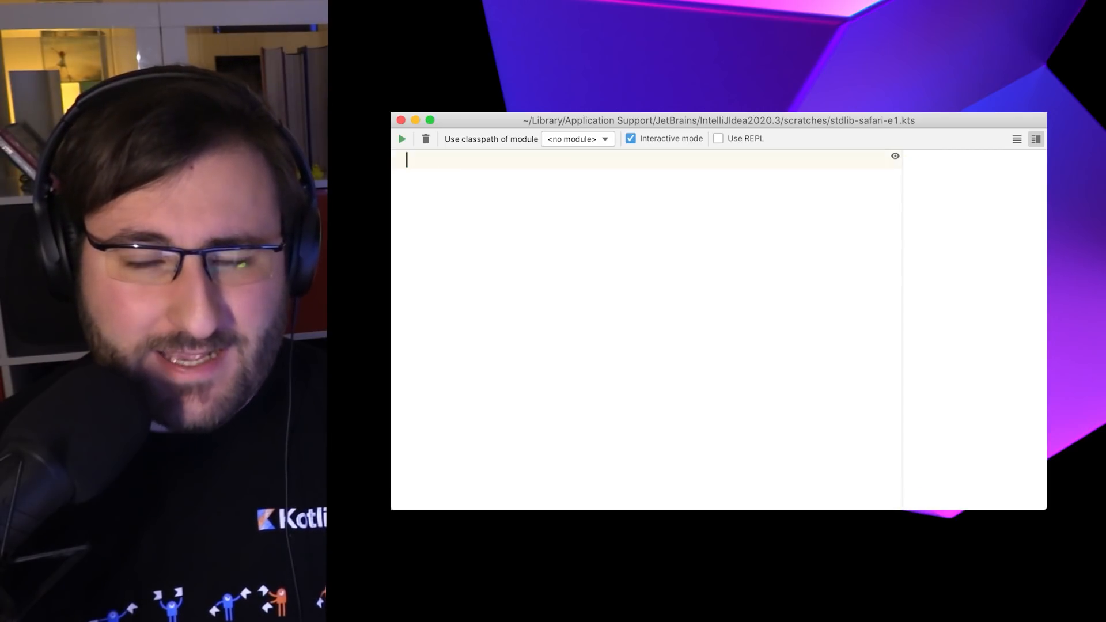
# Declare neverBlankString = " ".ifBlank { "Never blank!" } and print it.
pyautogui.write('val neverBlankString =')
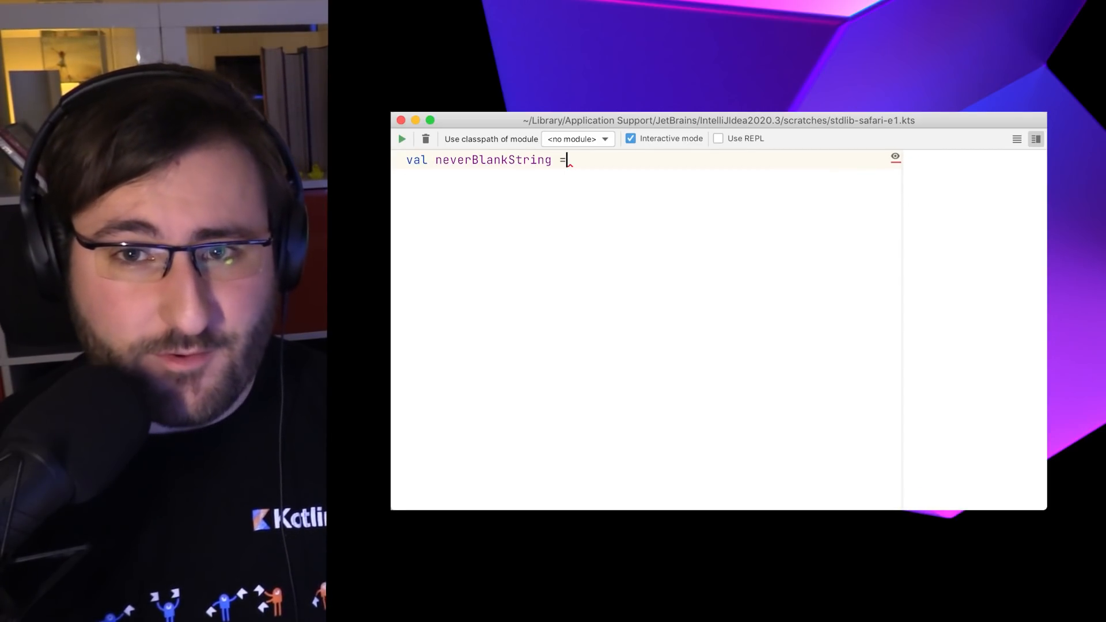
pyautogui.write('" ".ifBlank {')
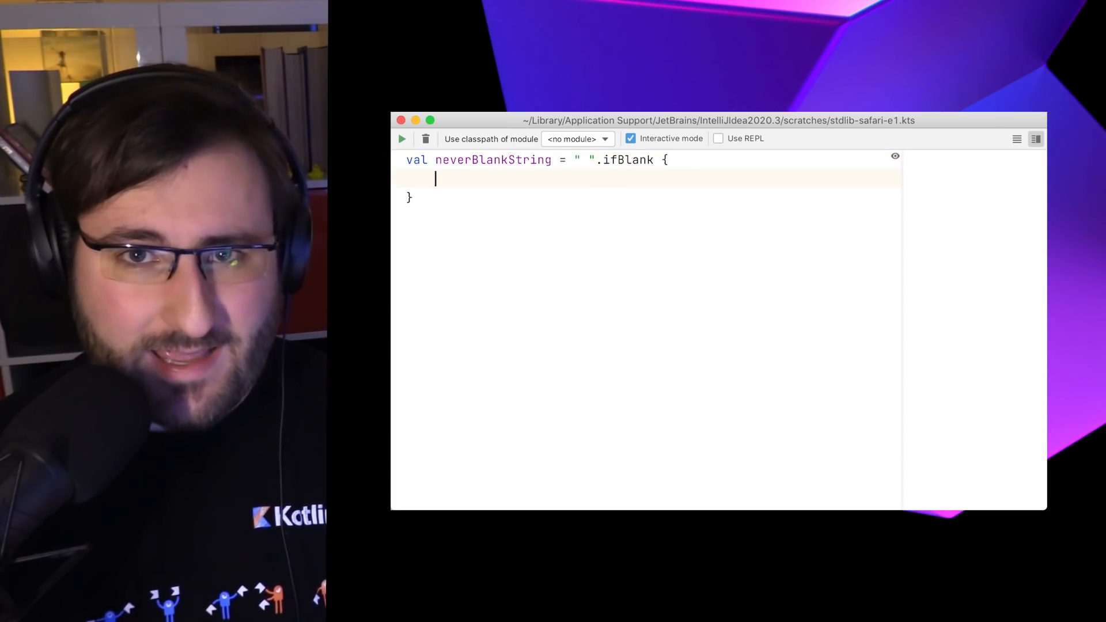
pyautogui.write('"Never blank!"')
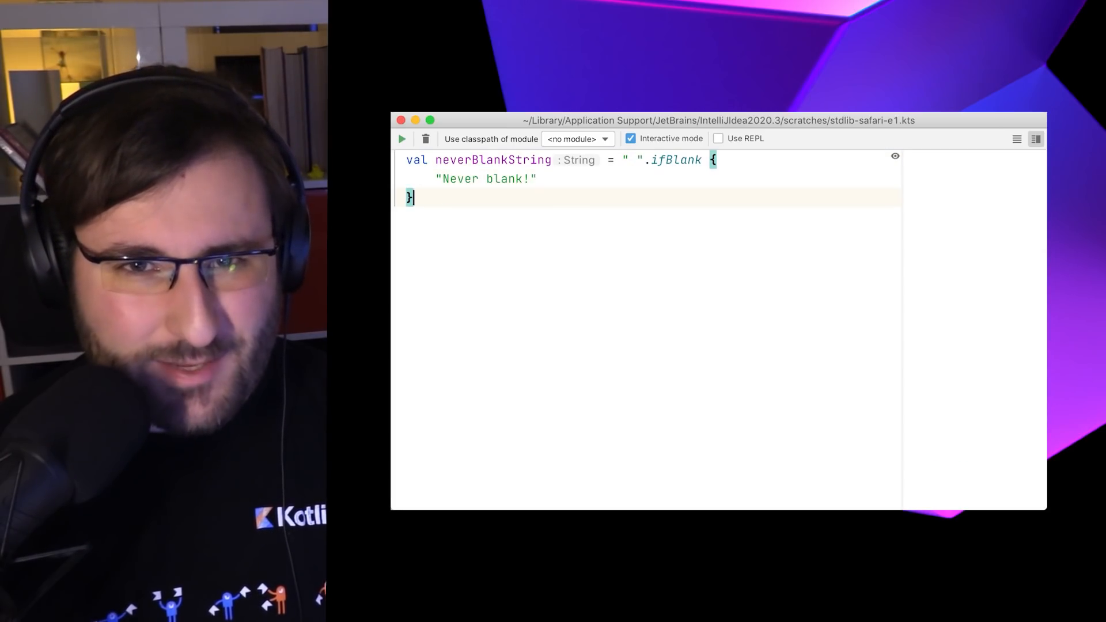
pyautogui.write('println(neverBlankString)')
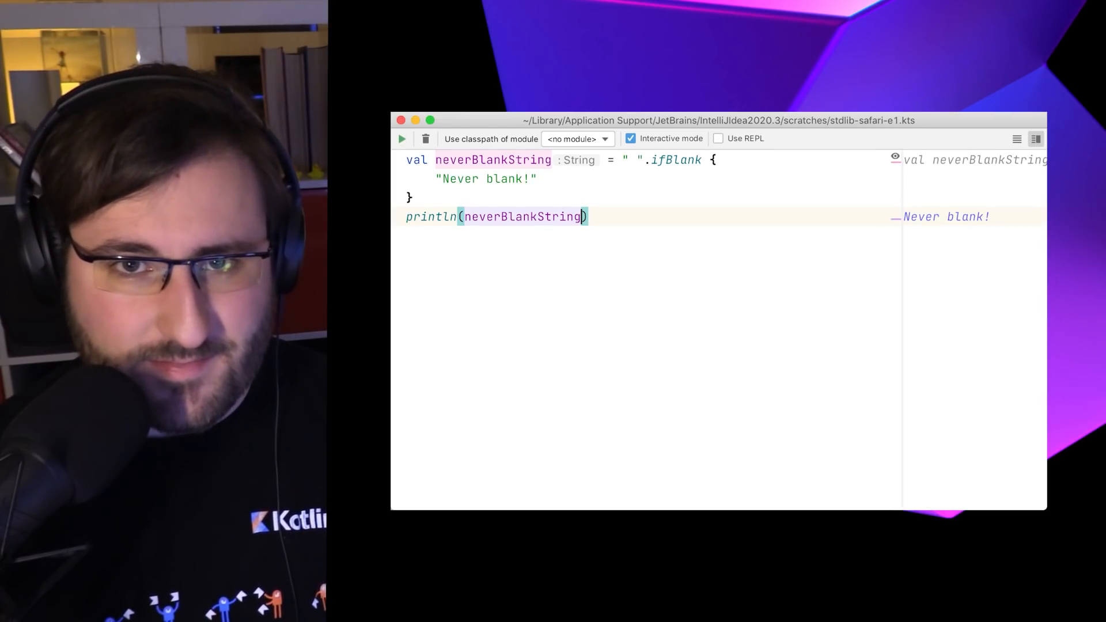
# Declare input "##placeholder##" and print removePrefix, removeSuffix and removeSurrounding of "##".
pyautogui.write('val input = " "')
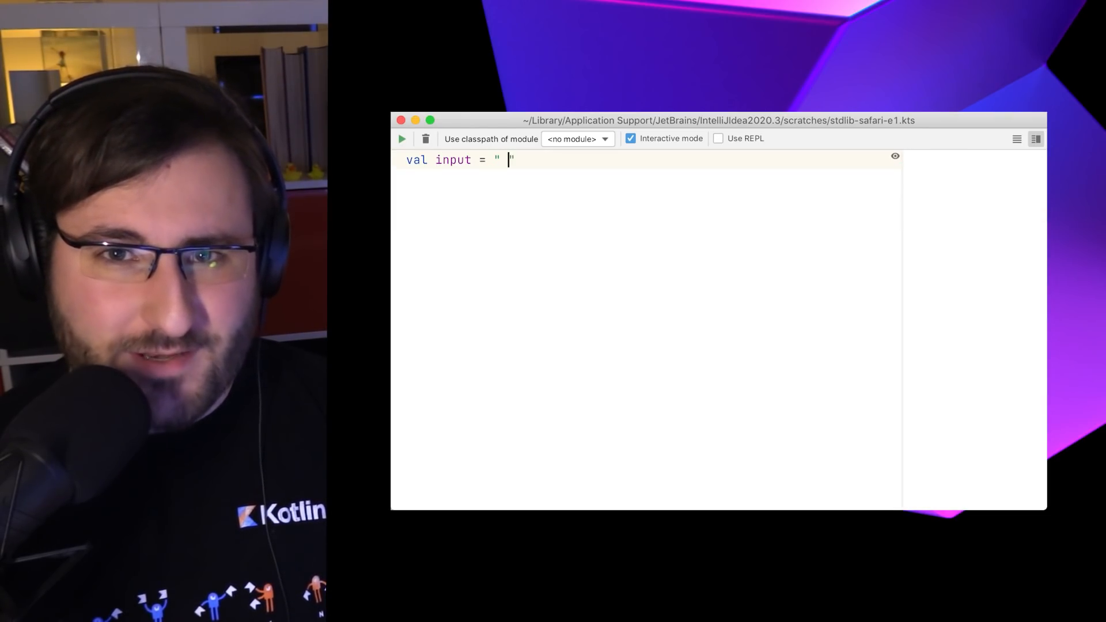
pyautogui.write('valuable info')
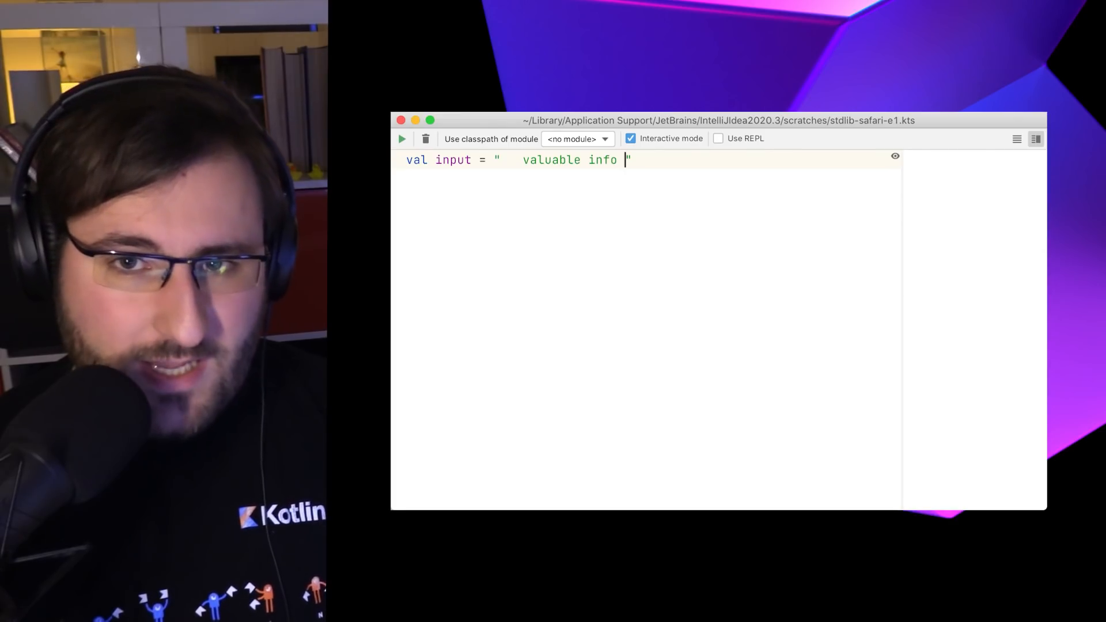
pyautogui.write('println(inp')
pyautogui.write('##placeholder##')
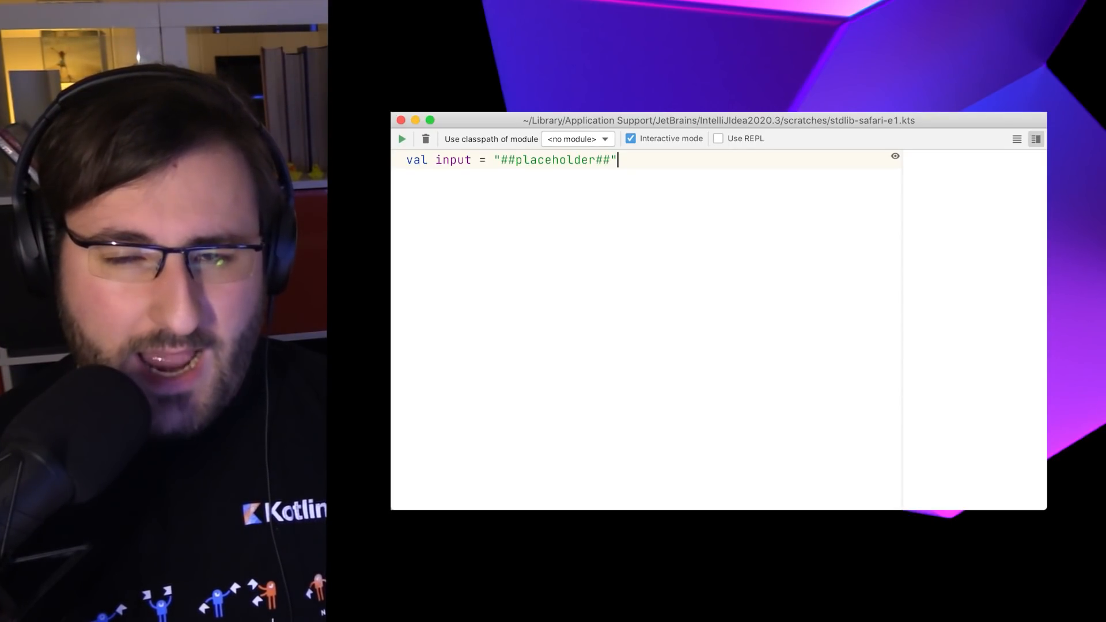
pyautogui.write('println(input.removePrefix(""))')
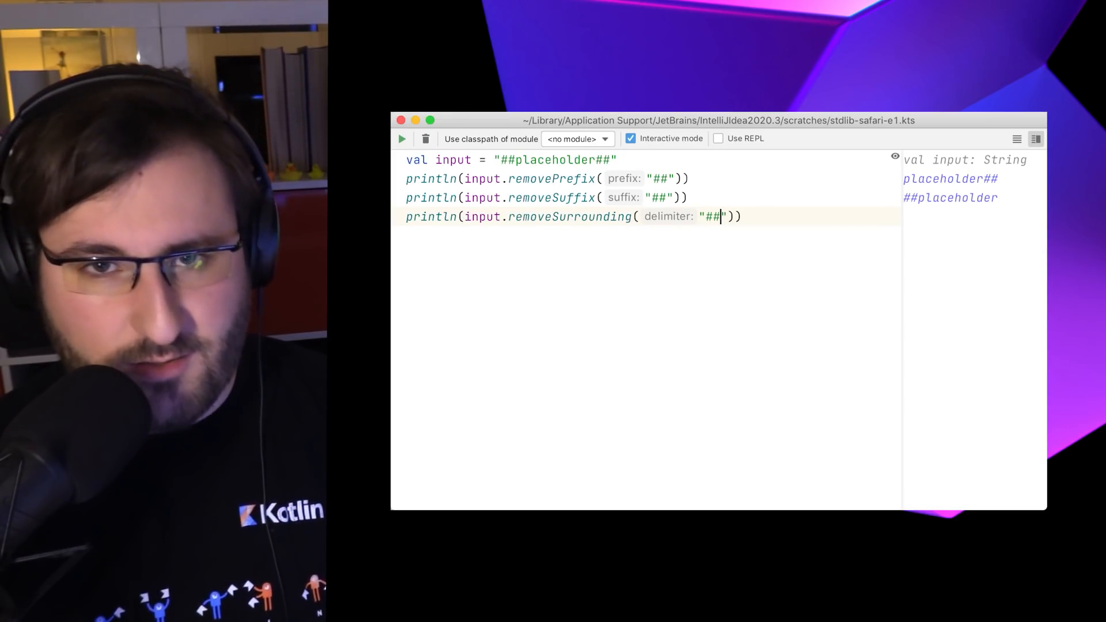
# Begin declaring val stringA for the equality example.
pyautogui.write('val stringA = "astring')
pyautogui.write('if(stringA == "astring") {')
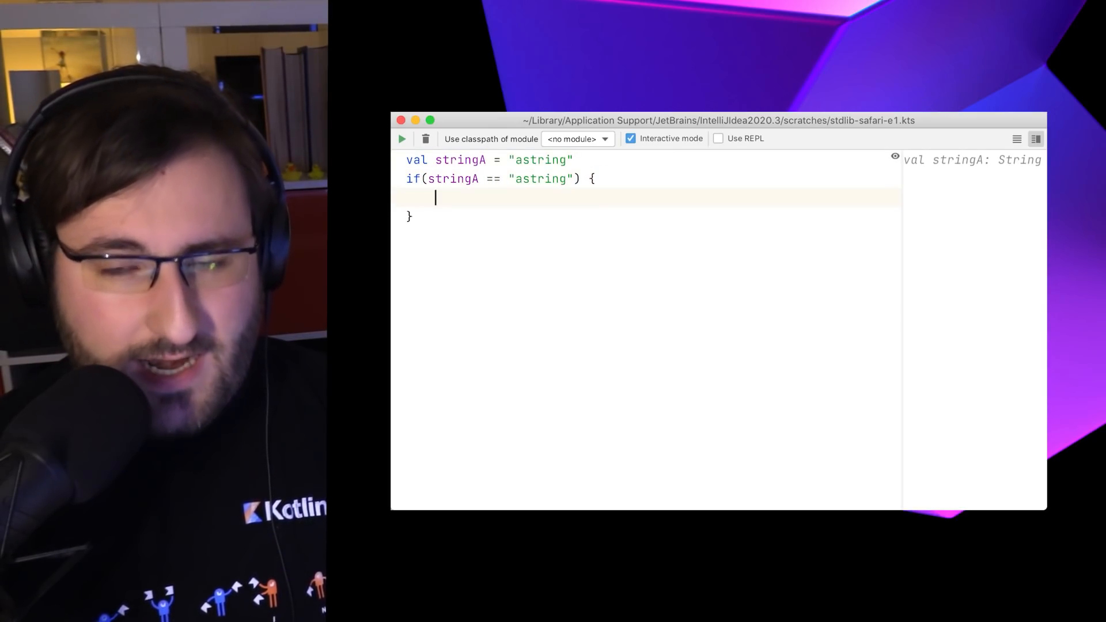
# Print "Everything cool!" in the equality block, then println("a" < "b") and println("a" > "c").
pyautogui.write('println("Everything cool!")')
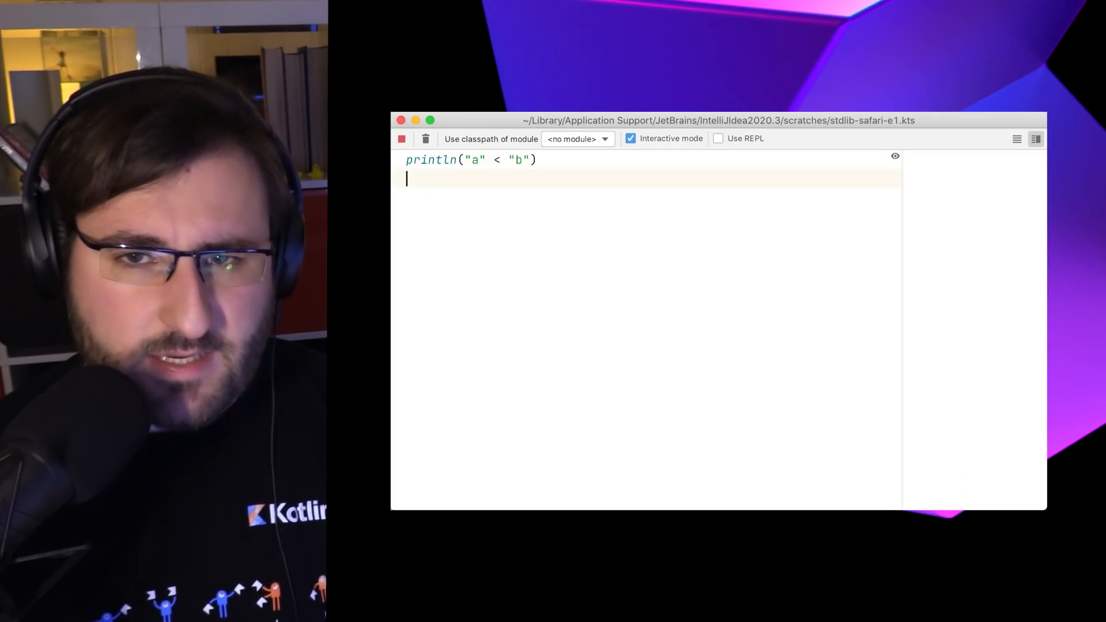
pyautogui.write('println("a" > "")')
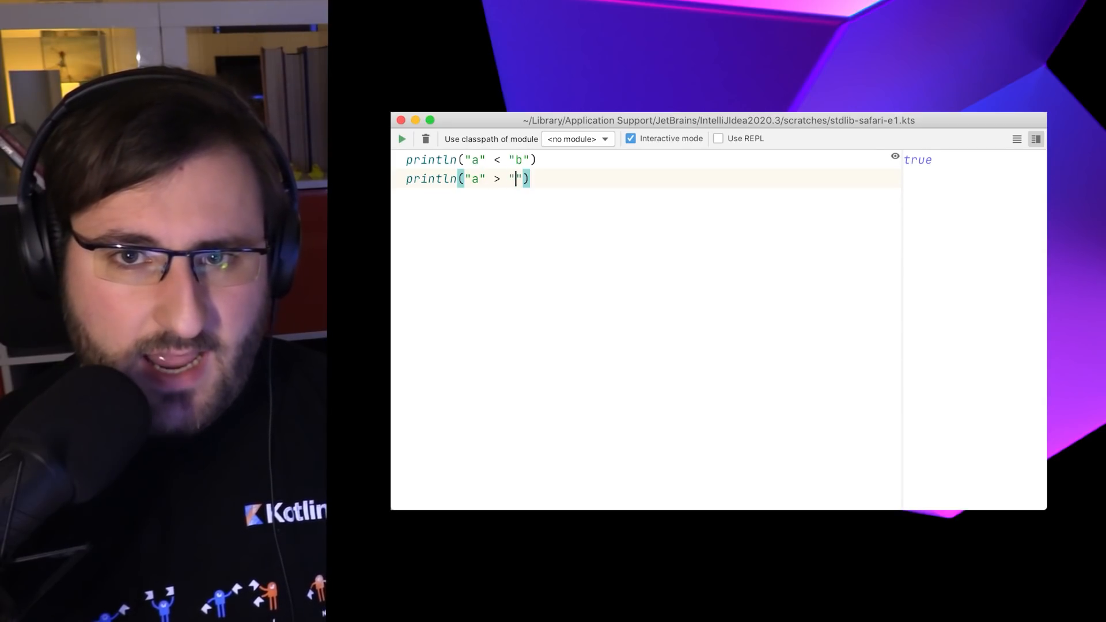
pyautogui.write('c')
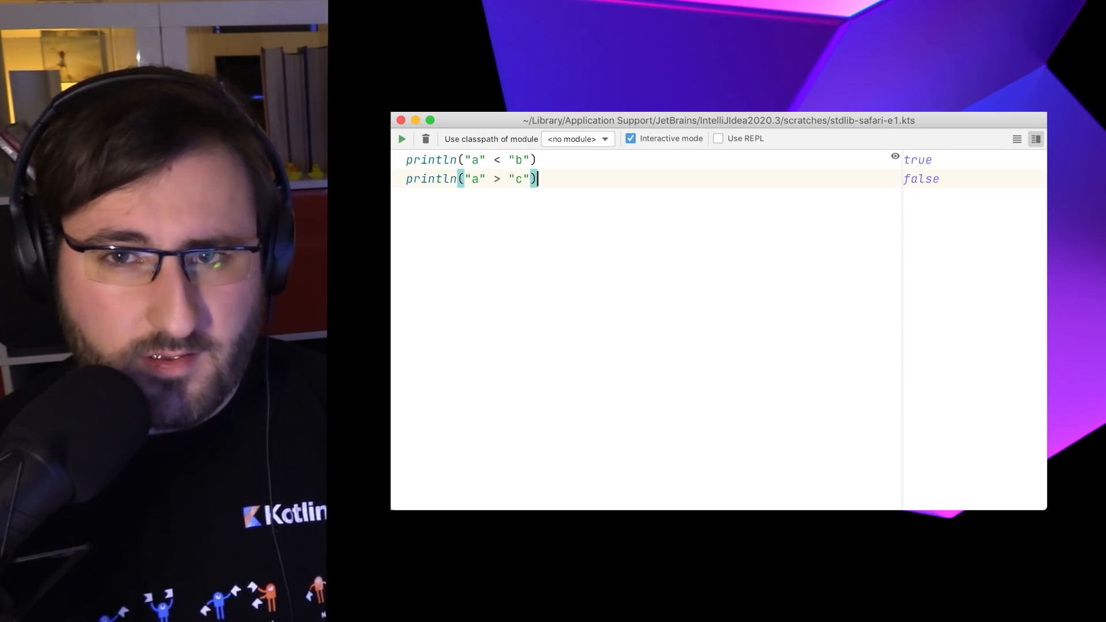
# Declare input "QuiCK BrOWN FoX" and print input.equals("Quick Brown Fox", ignoreCase = true).
pyautogui.write('val input = "QuiCK BrOWN FoX"')
pyautogui.write('input.')
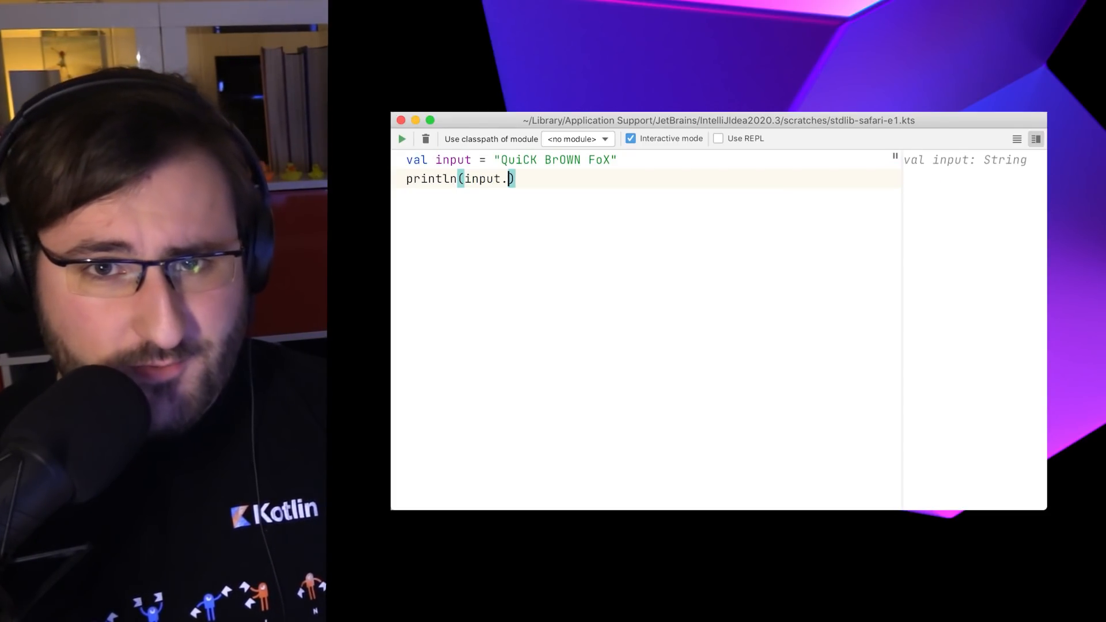
pyautogui.write('equals("Quick Brown Fox")')
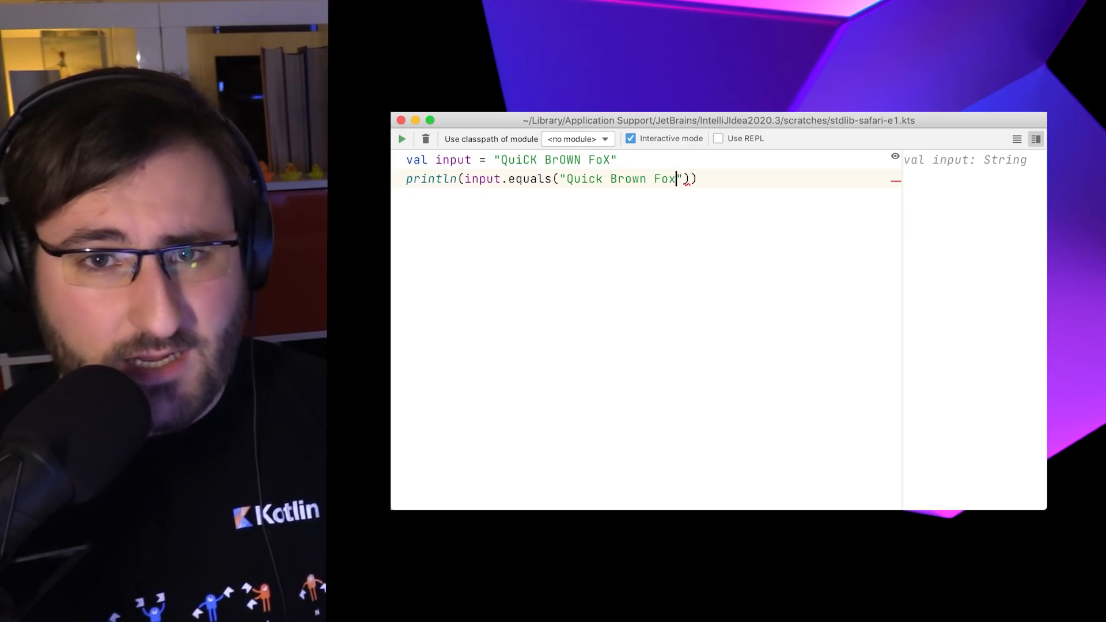
pyautogui.write(', ignore')
pyautogui.click(648, 160)
pyautogui.write('A;')
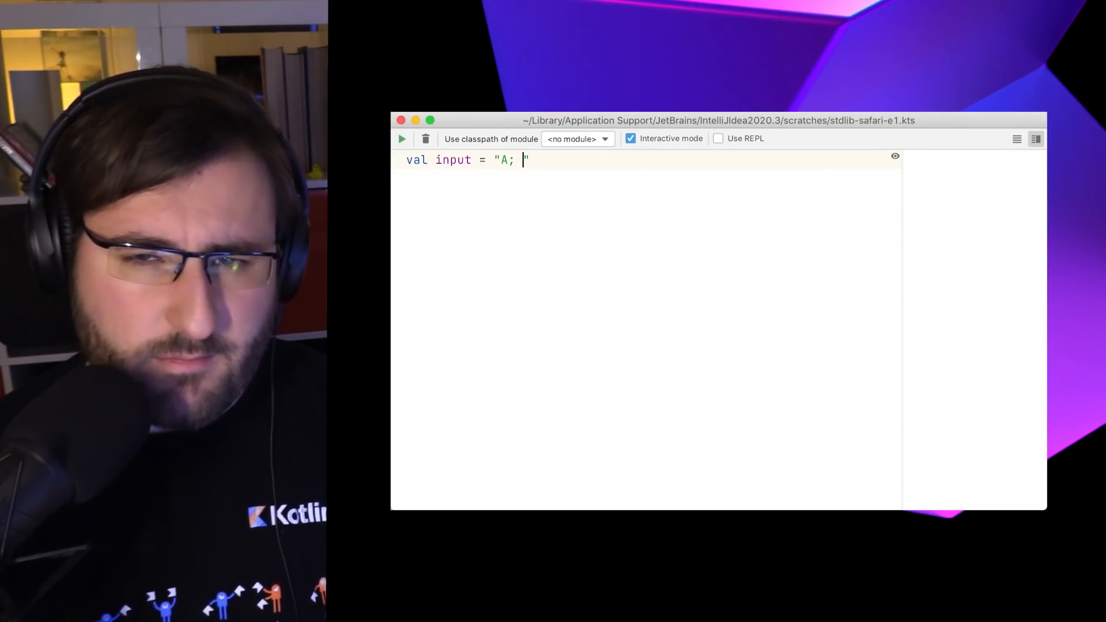
# Declare input "A; B; C; D; E" and print input.split("; ") with a limit.
pyautogui.write('B; C; D; E')
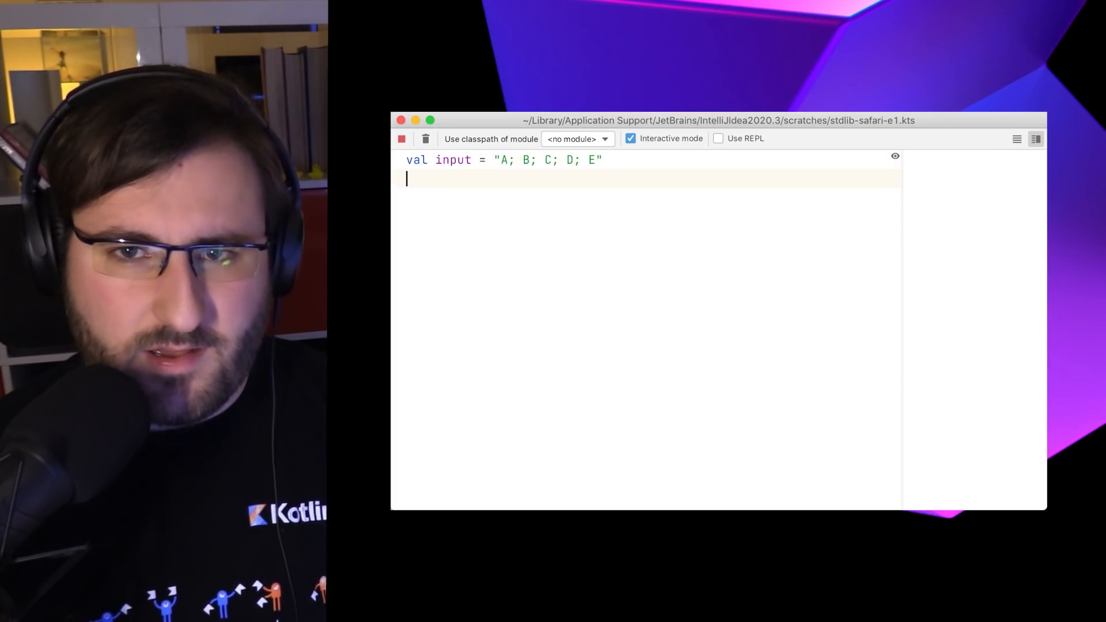
pyautogui.write('println(input.split(";')
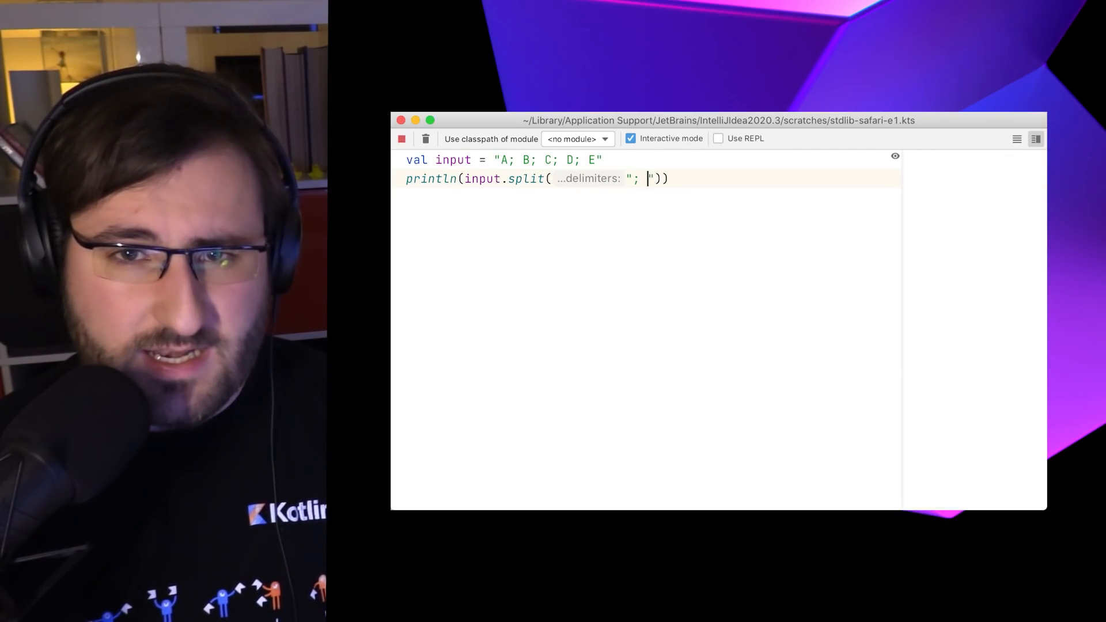
pyautogui.click(401, 138)
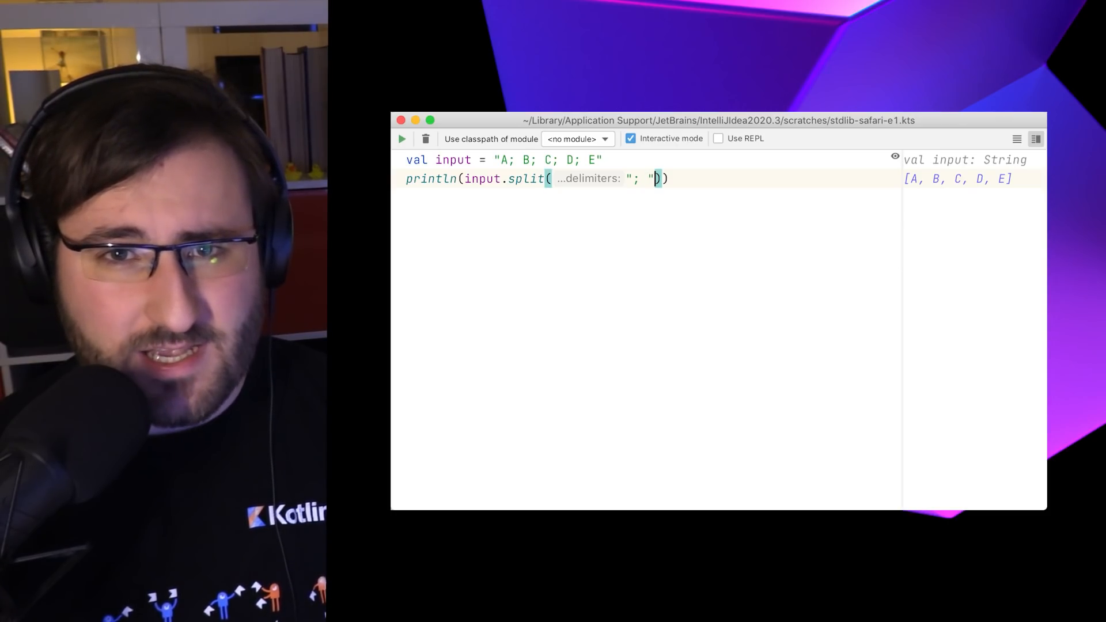
pyautogui.write(', limit')
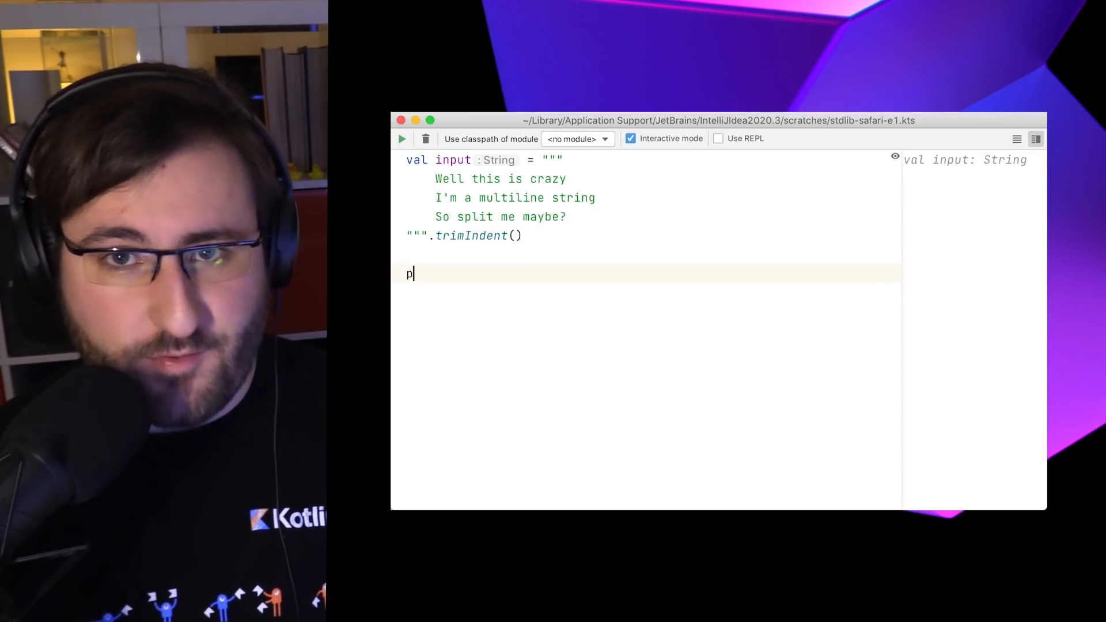
# Print input.lines() of the trimmed three-line string.
pyautogui.write('rintln(input.lines()')
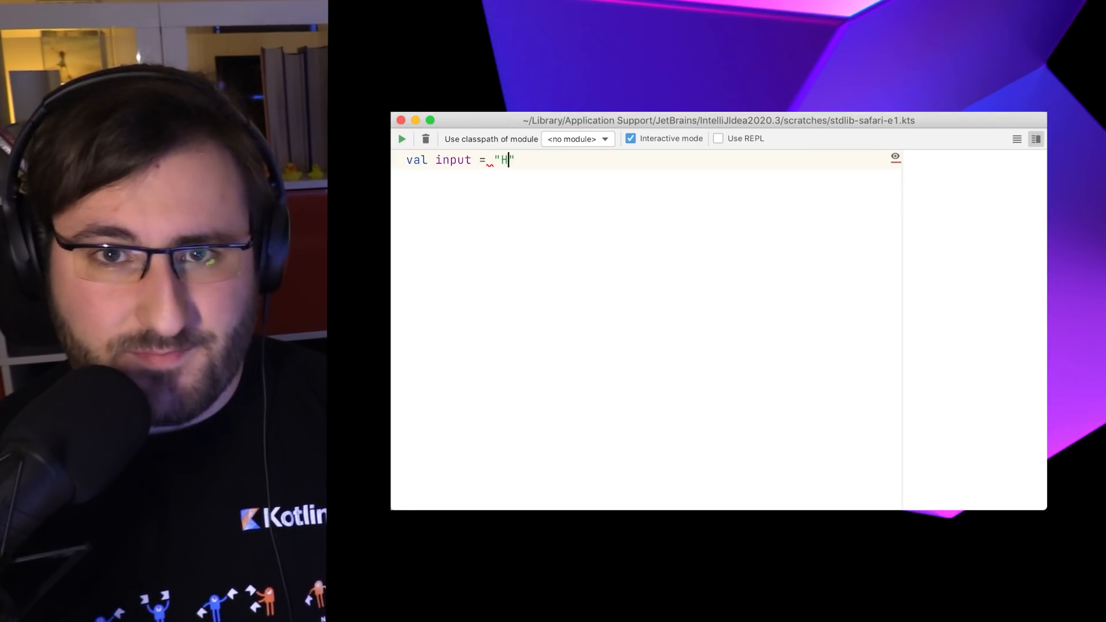
# Declare input "Hello, World!" and print input[1], showing e.
pyautogui.write('ello, World!')
pyautogui.click(649, 179)
pyautogui.write('p')
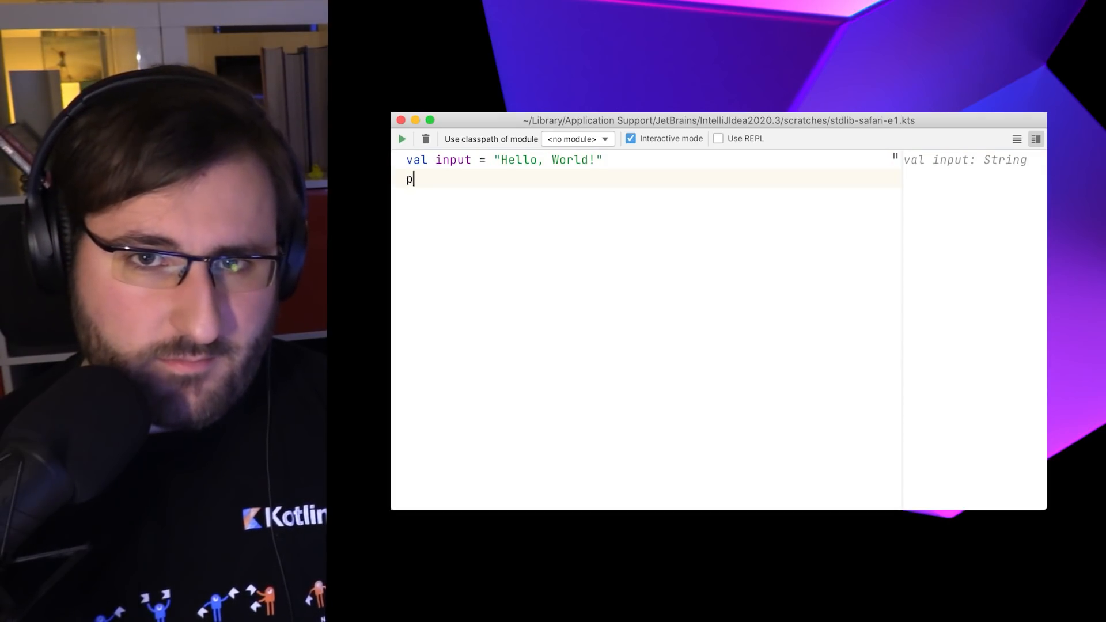
pyautogui.write('rintln(input[1])')
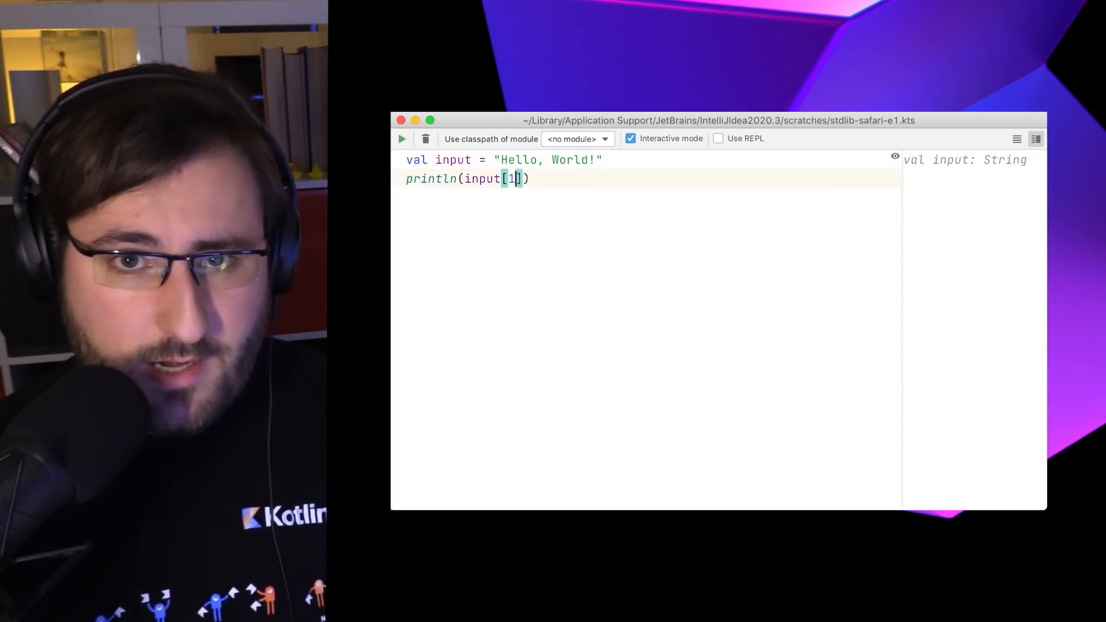
pyautogui.click(401, 138)
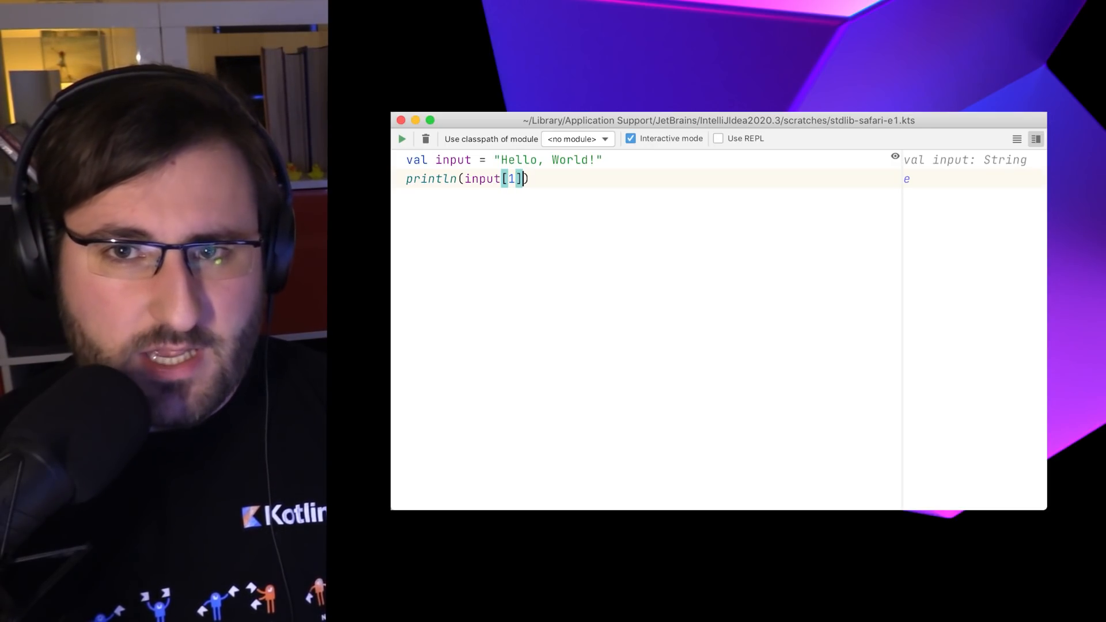
# Start println(input.filter { it... }) on the string's characters.
pyautogui.write('println(i')
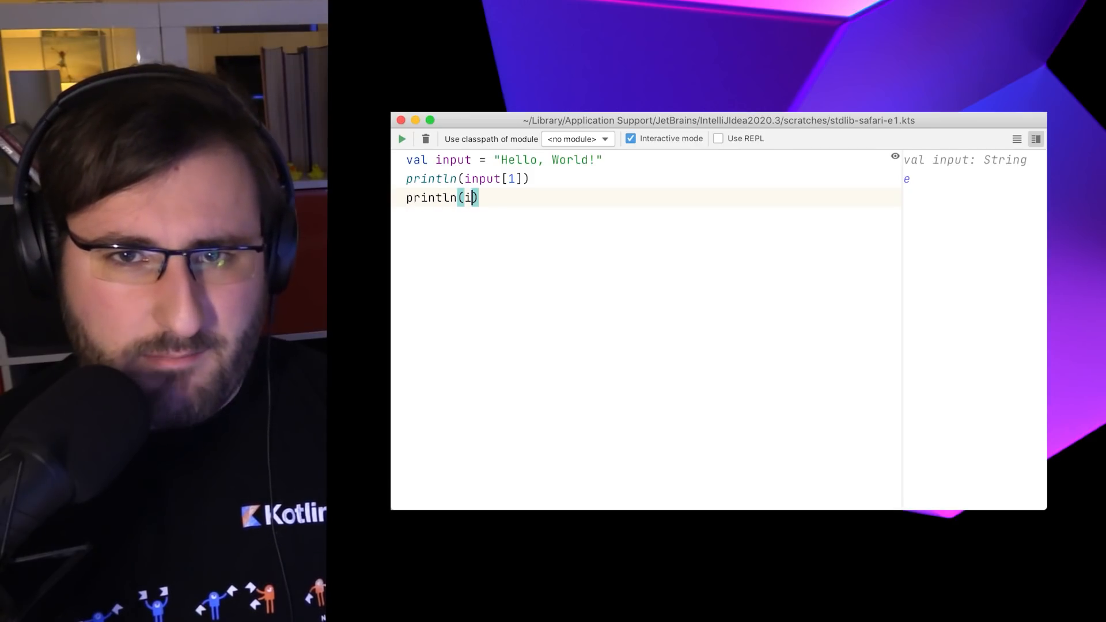
pyautogui.write('.filter {i')
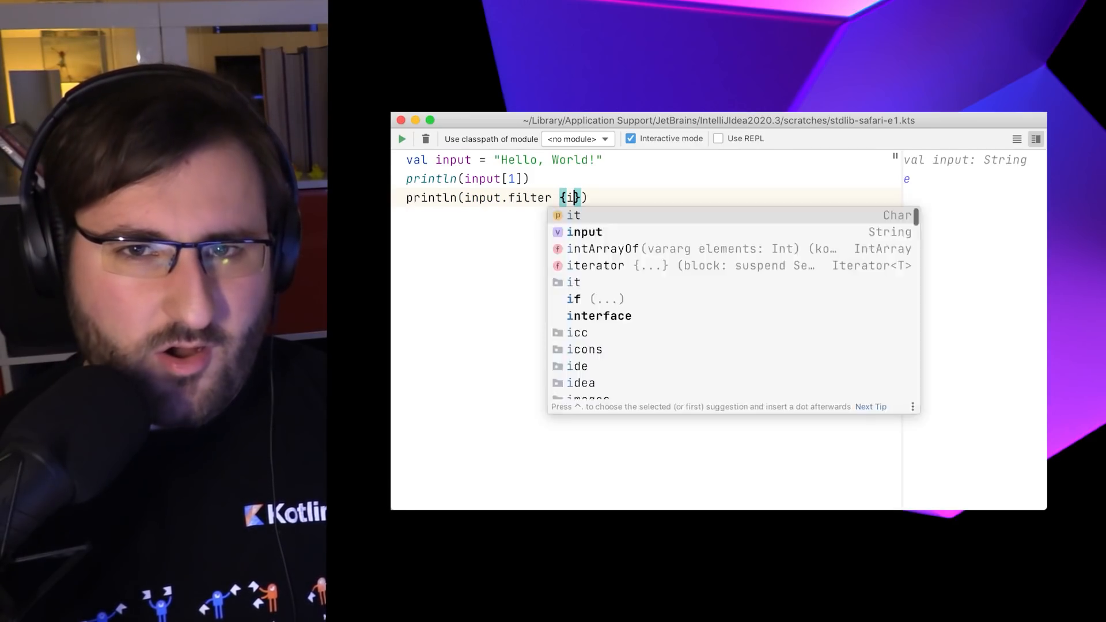